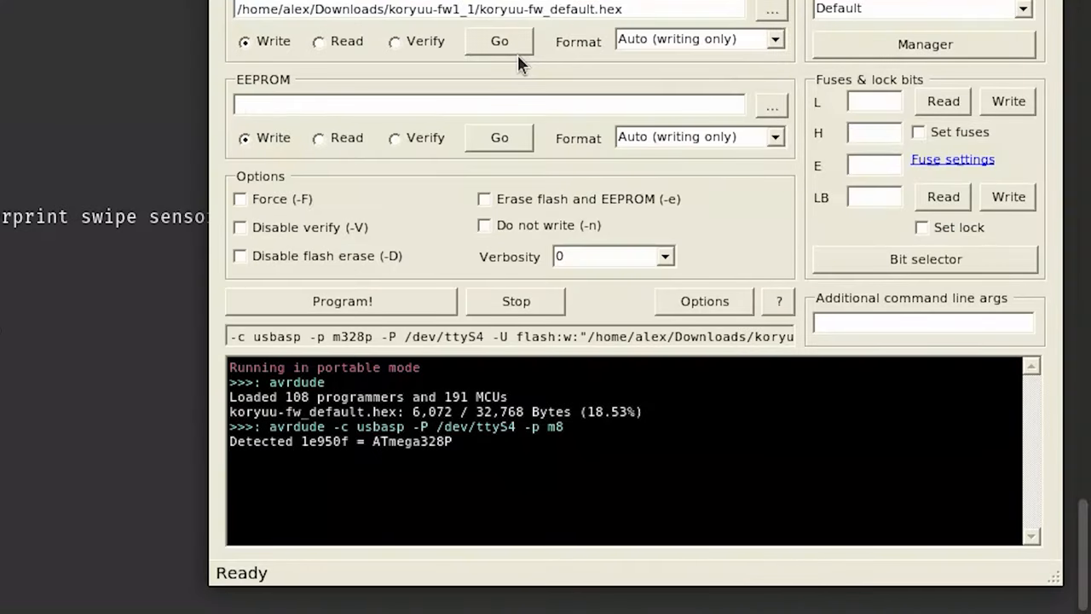
Step: Scroll the AVRDUDESS README to the Linux & macOS and Ubuntu install sections
left_click(500, 41)
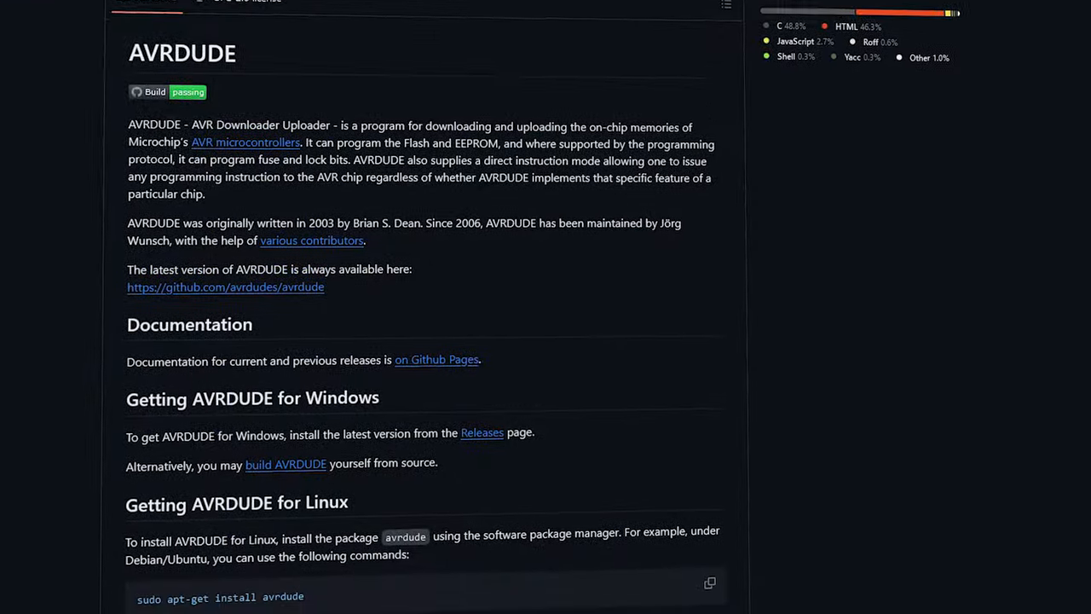
scroll("down", 3)
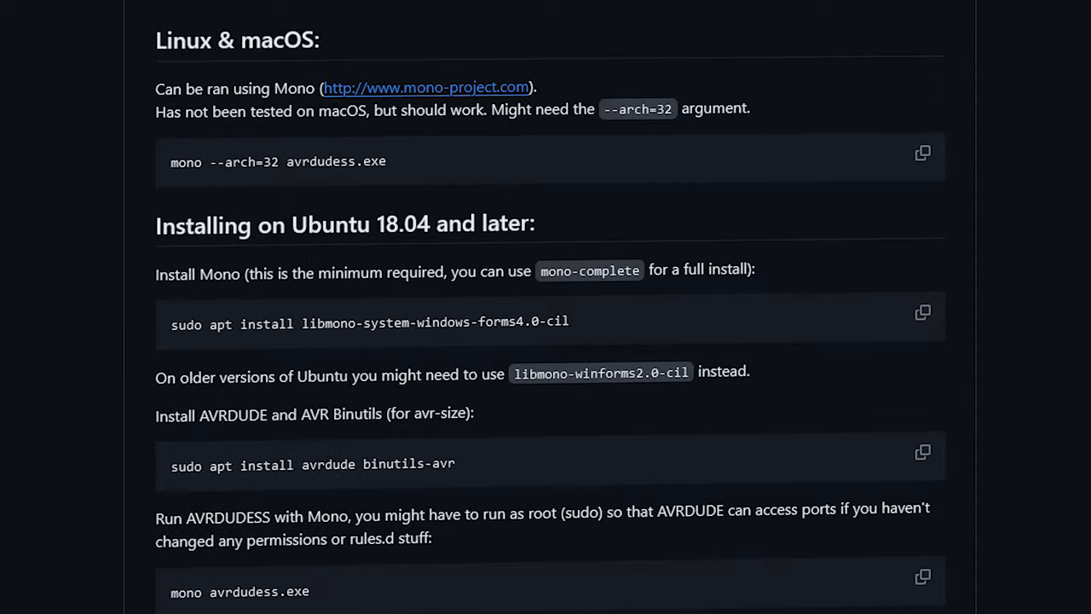
scroll("down", 3)
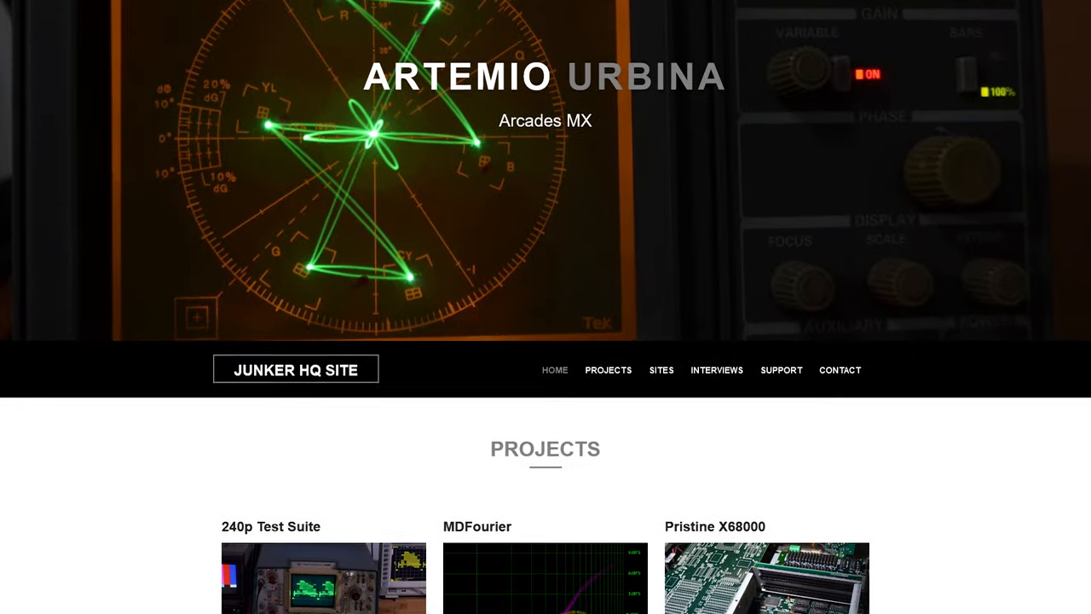
Step: Scroll the Junker HQ home page down to its Projects section
scroll("down", 3)
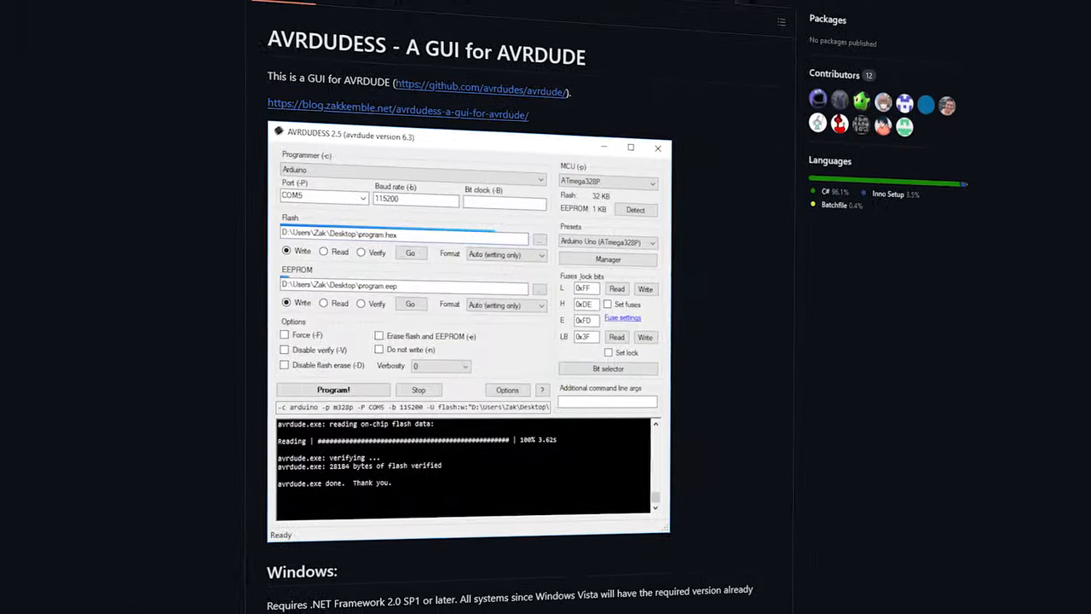
Step: Scroll through the Windows and Linux sections of the AVRDUDESS README
scroll("down", 3)
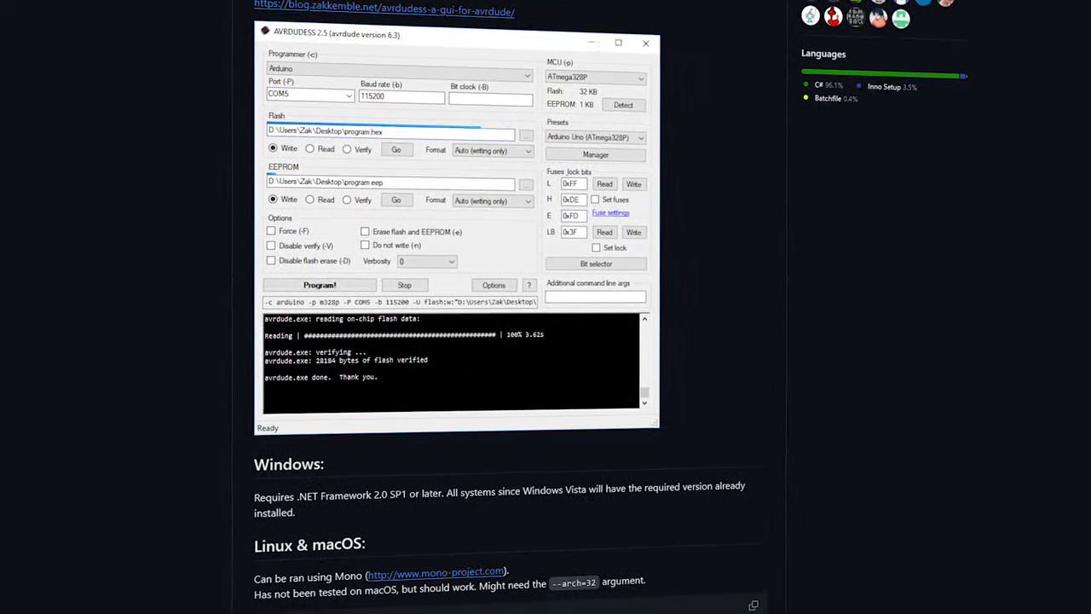
scroll("down", 3)
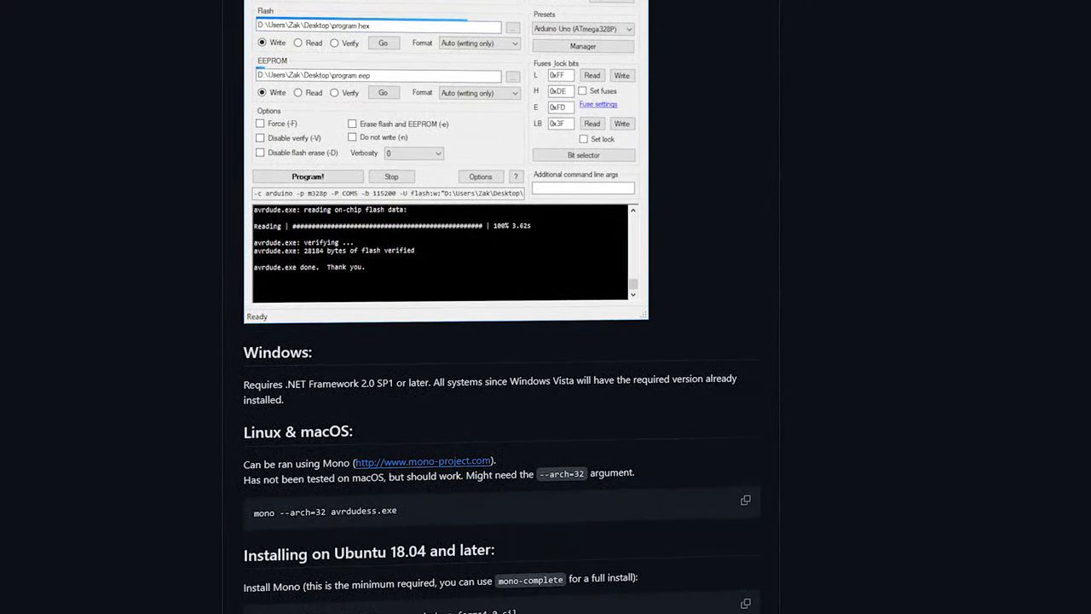
scroll("down", 3)
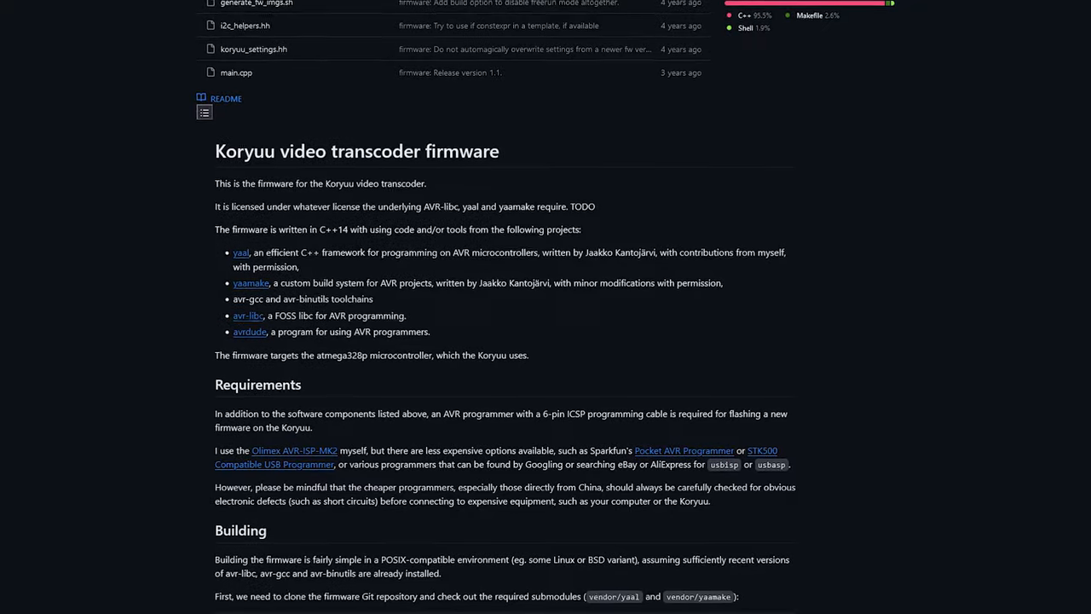
Step: Scroll down the Koryuu firmware README's requirements and build instructions
scroll("down", 3)
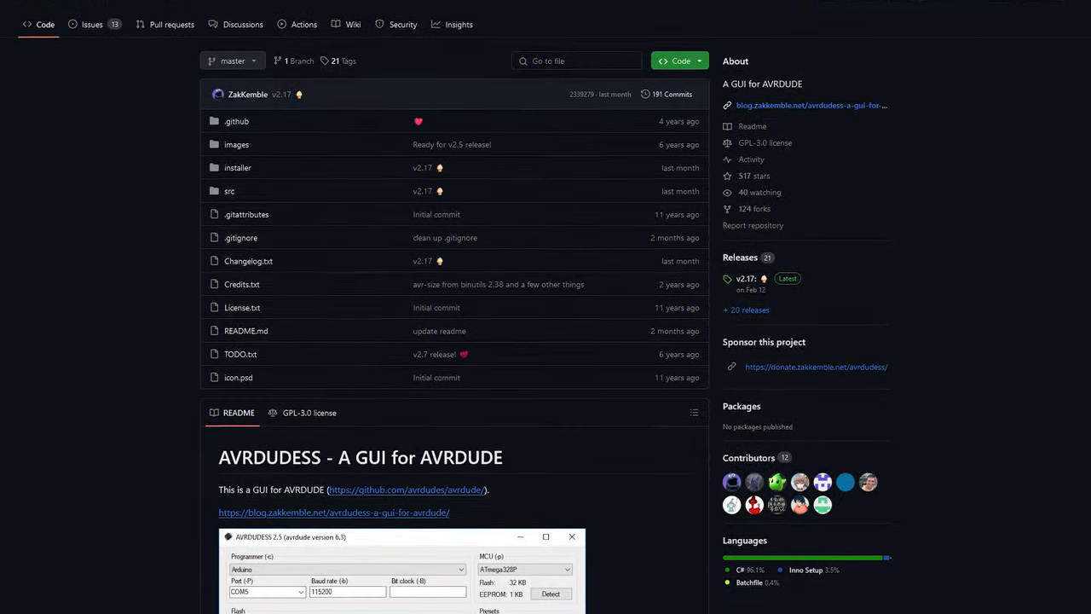
Step: Scroll the AVRDUDESS repository page down into its README
scroll("down", 3)
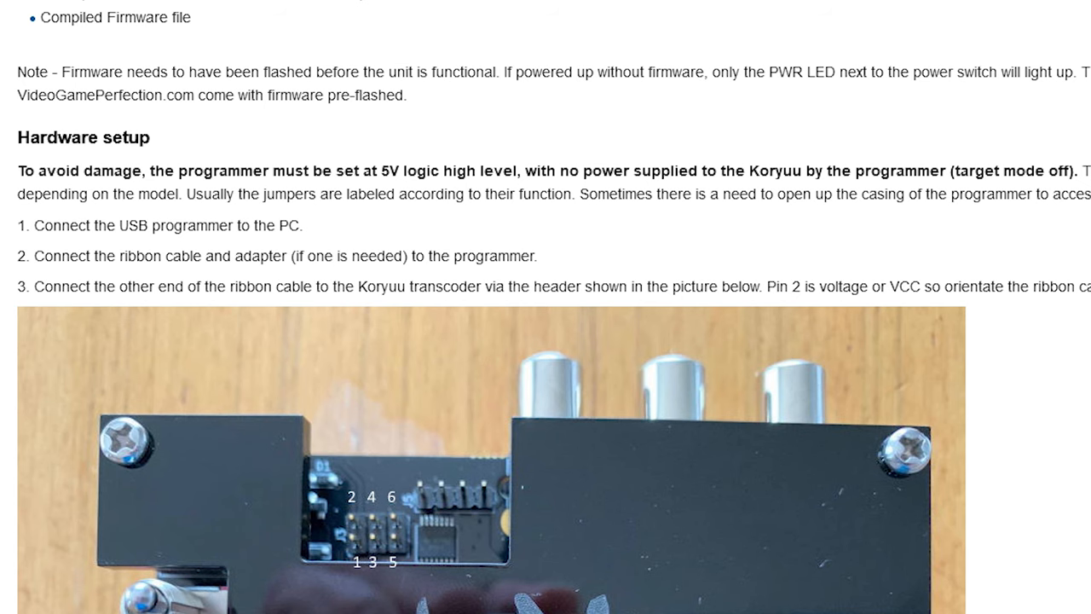
Step: Scroll the Koryuu Firmware Upgrade page through the Hardware setup steps
scroll("down", 3)
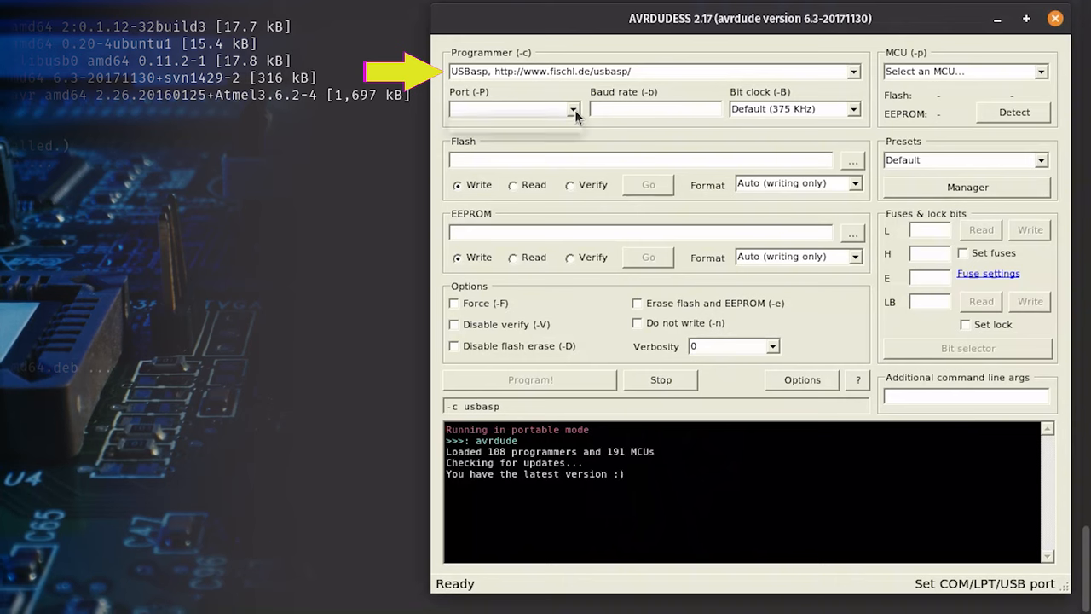
Step: Set port /dev/ttyS4 with koryuu-fw_default.hex loaded and detect the ATmega328P
left_click(572, 109)
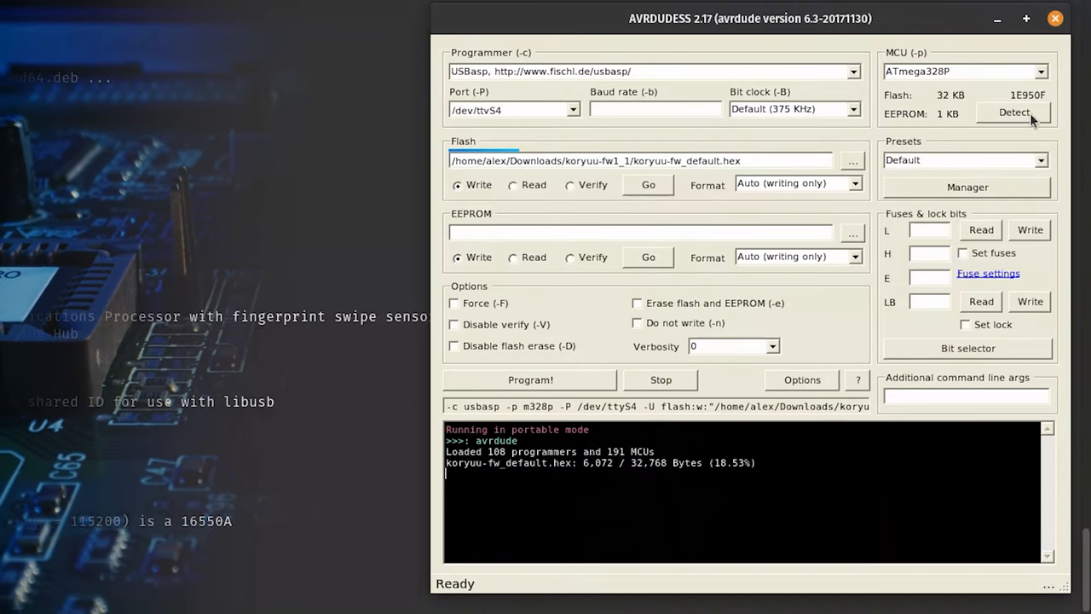
left_click(1012, 113)
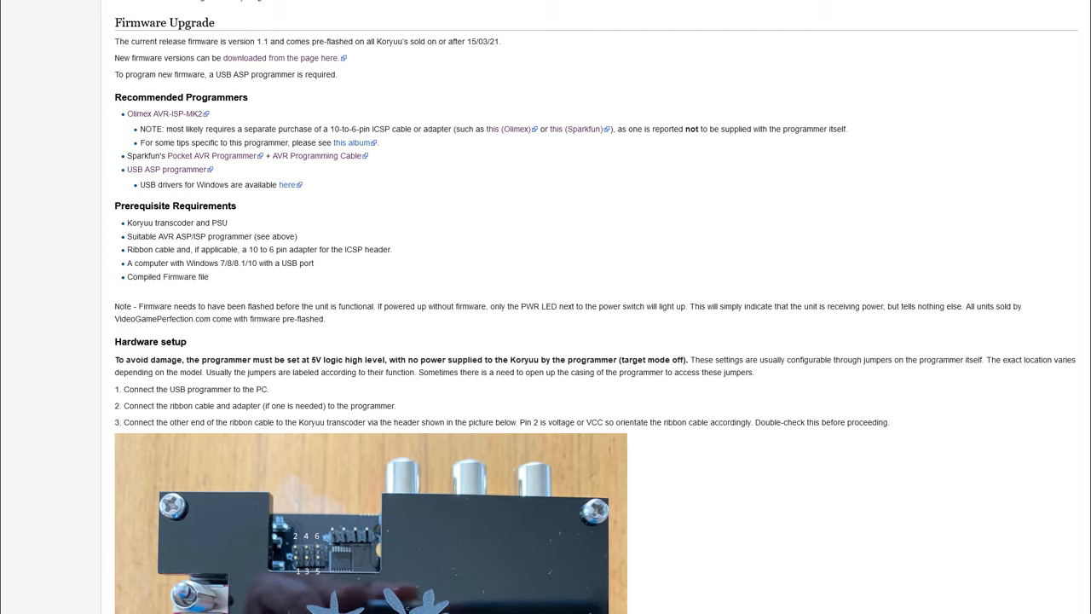
scroll("down", 3)
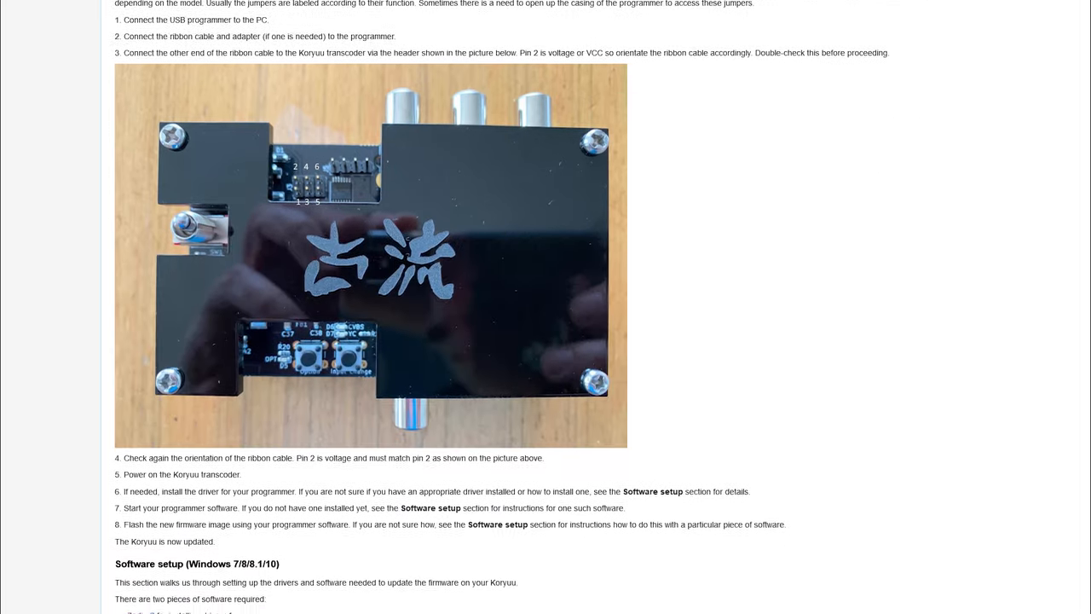
scroll("down", 3)
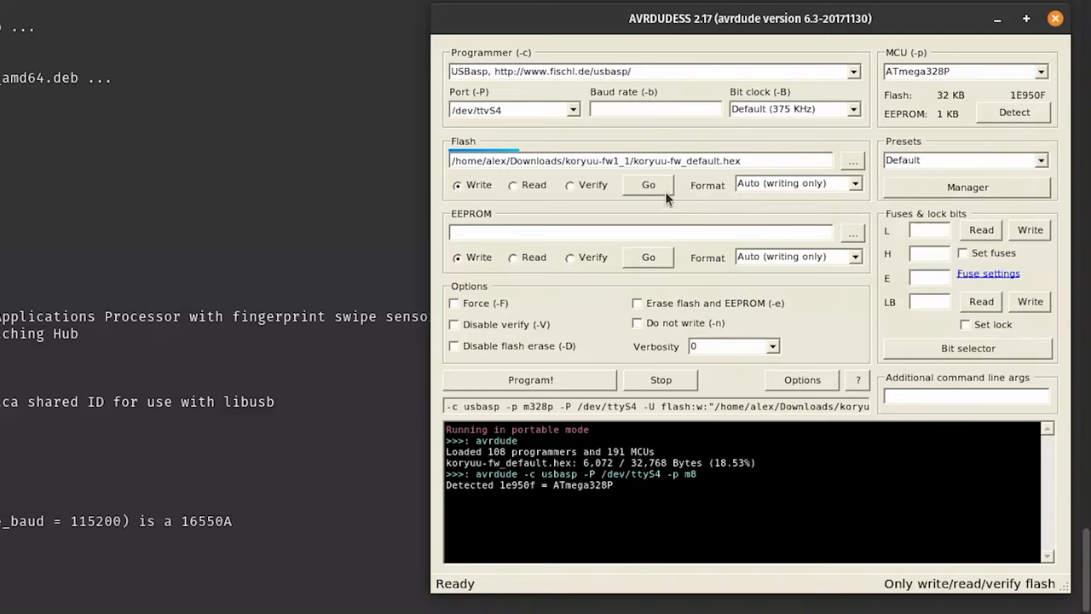
Step: Start Go to write koryuu-fw_default.hex to the ATmega328P flash
left_click(648, 184)
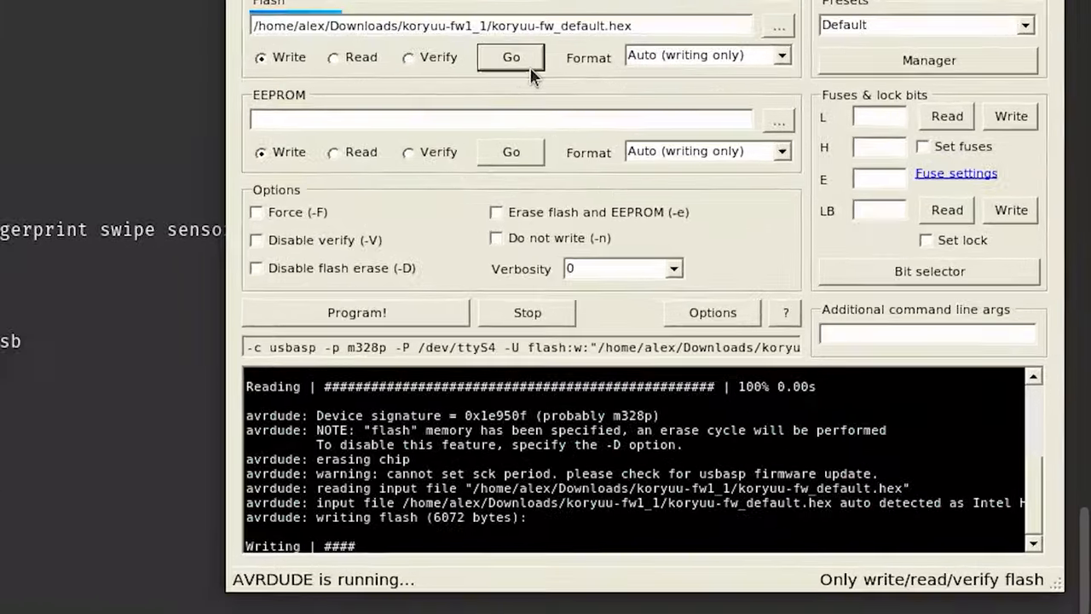